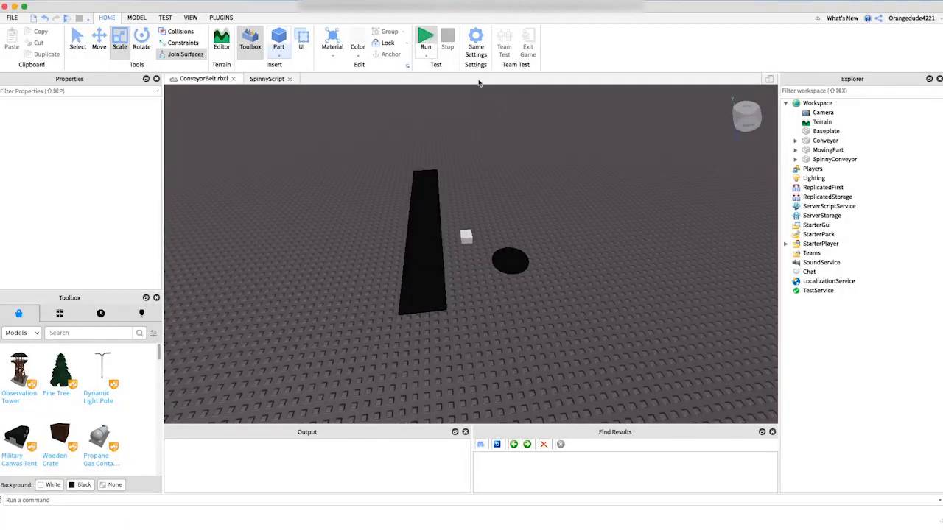
Preview the finished conveyor scene with Run, then stop the simulation.
{"action": "left_click", "coordinate": [424, 42]}
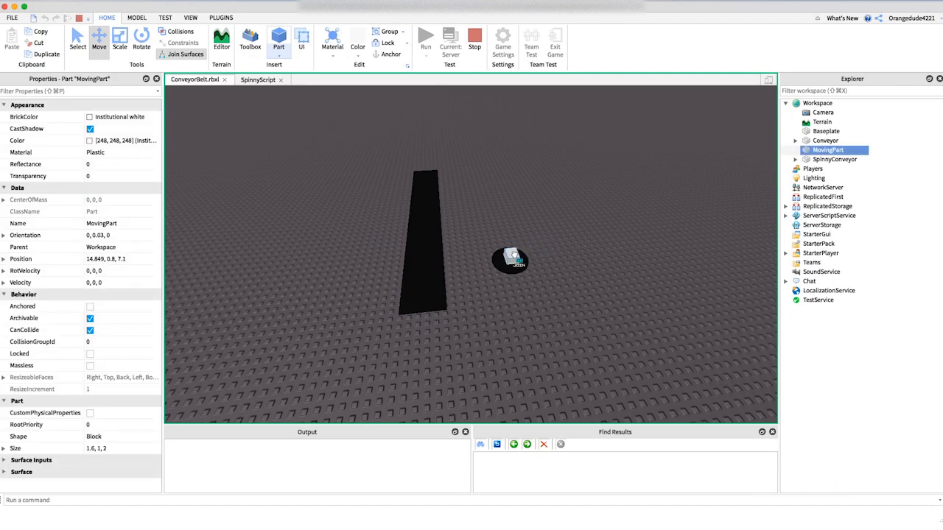
{"action": "left_click", "coordinate": [509, 259]}
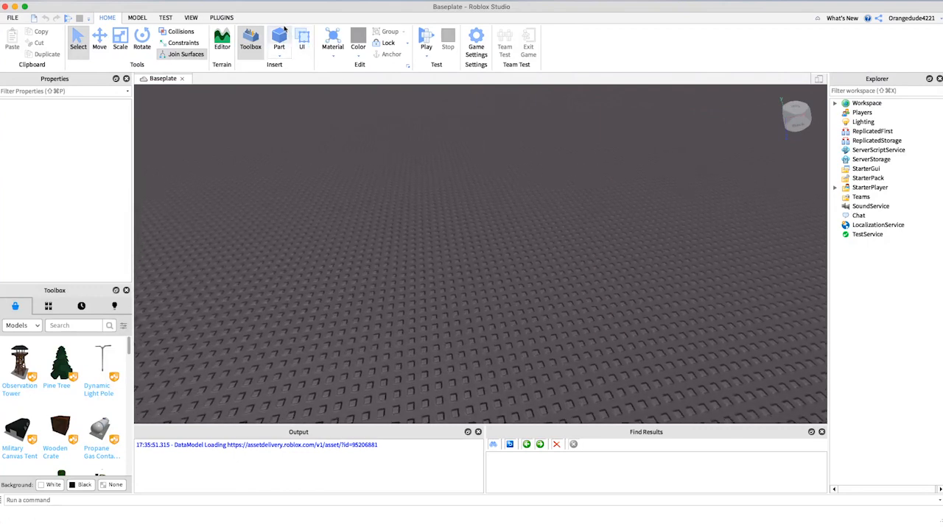
Add a block part, scale it into a long strip and colour it Really black.
{"action": "left_click", "coordinate": [278, 37]}
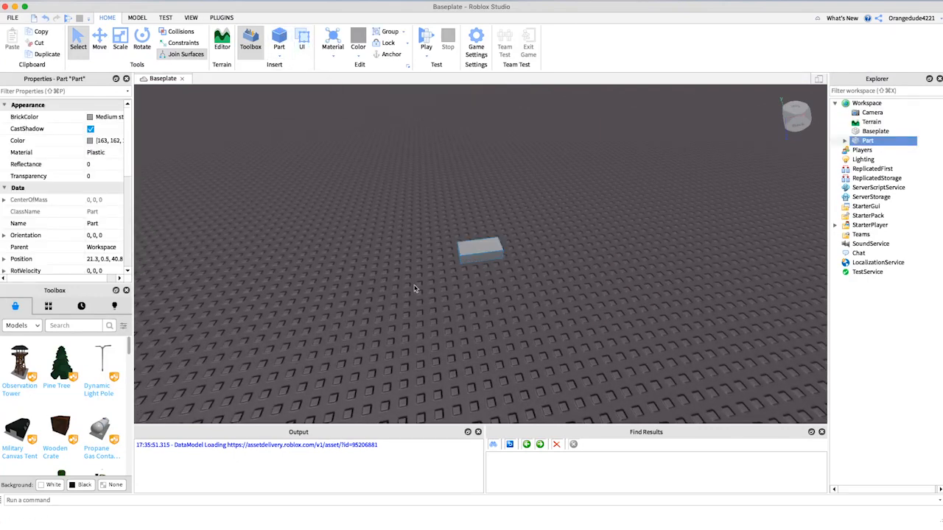
{"action": "left_click", "coordinate": [121, 38]}
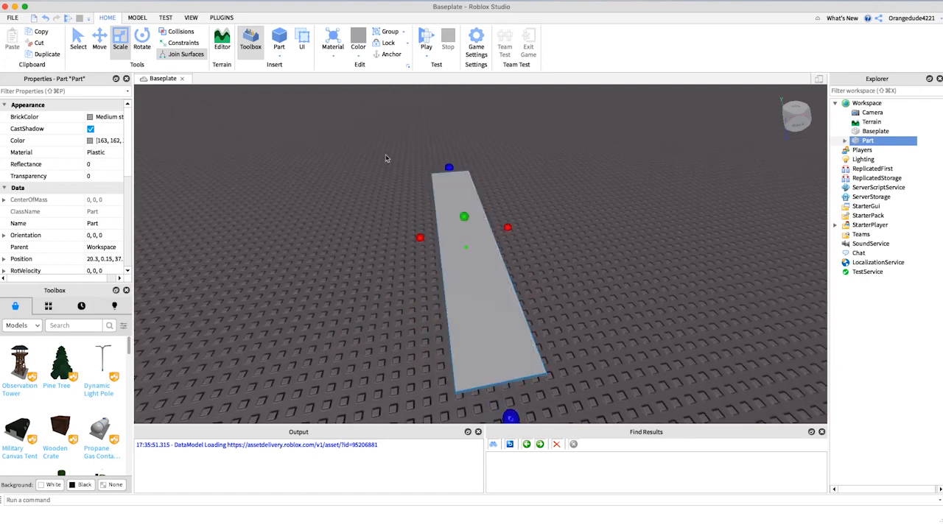
{"action": "left_click", "coordinate": [358, 38]}
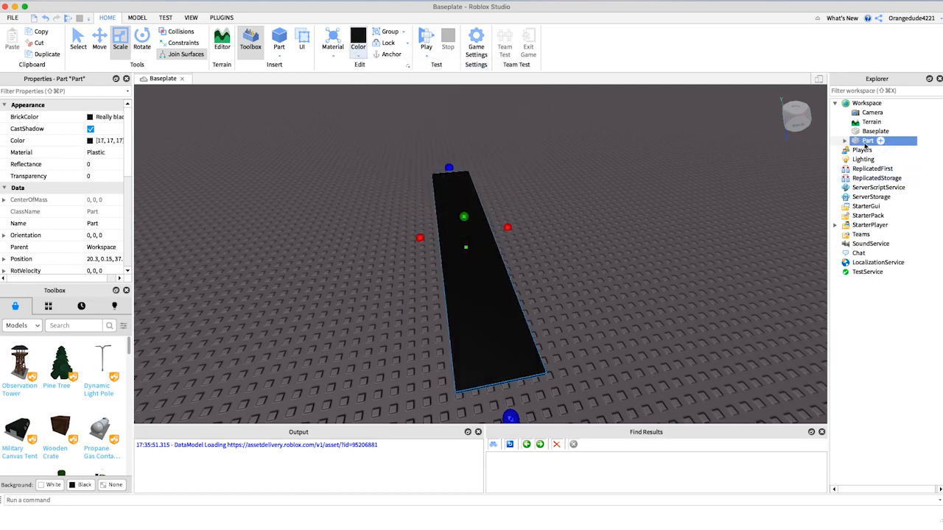
Rename the strip part Conveyor and bring up its insert-object list.
{"action": "double_click", "coordinate": [869, 141]}
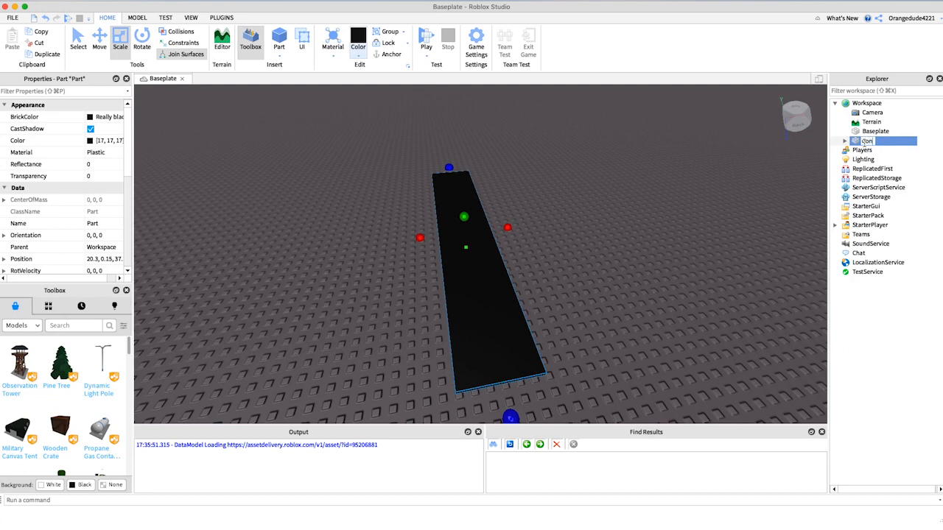
{"action": "type", "text": "Conveyer"}
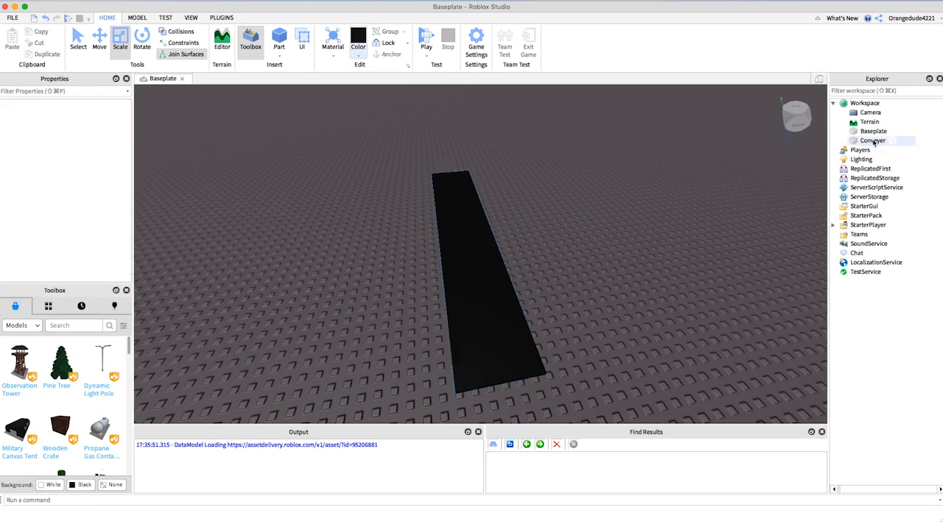
{"action": "left_click", "coordinate": [872, 141]}
{"action": "type", "text": "sc"}
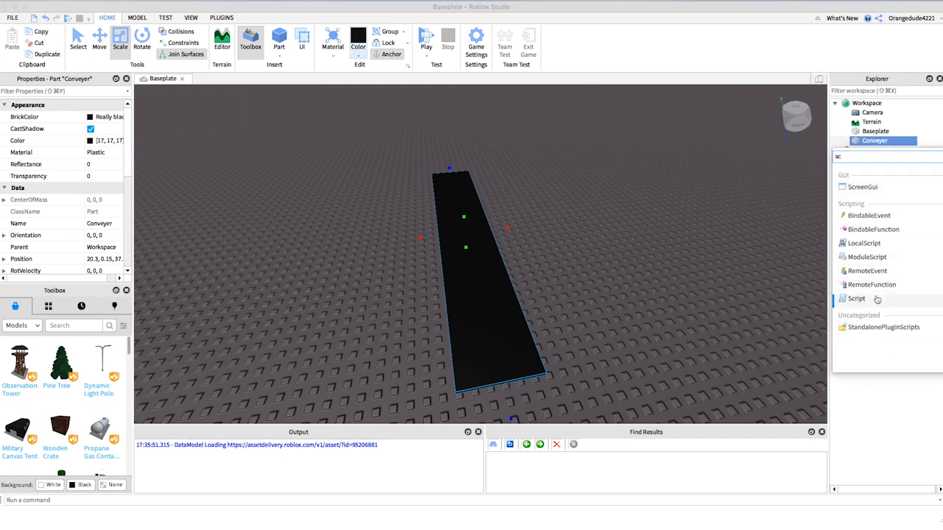
Add a script inside Conveyor and begin its line with script.Parent.Velocity =.
{"action": "double_click", "coordinate": [857, 297]}
{"action": "type", "text": "ConveyorScript"}
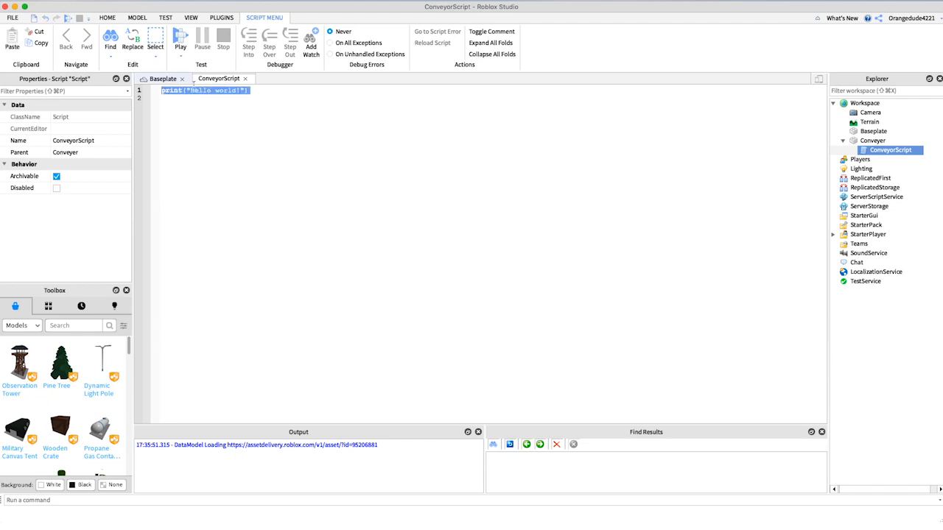
{"action": "type", "text": "script."}
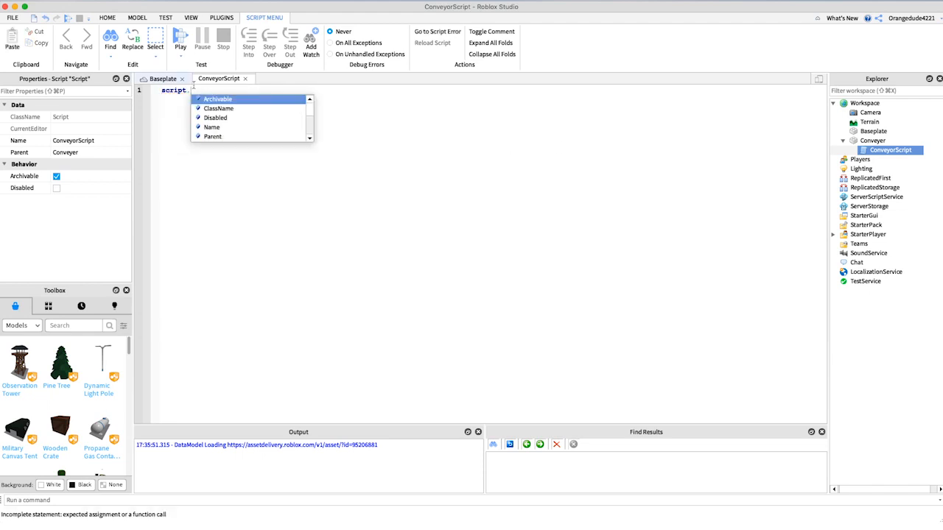
{"action": "left_click", "coordinate": [212, 135]}
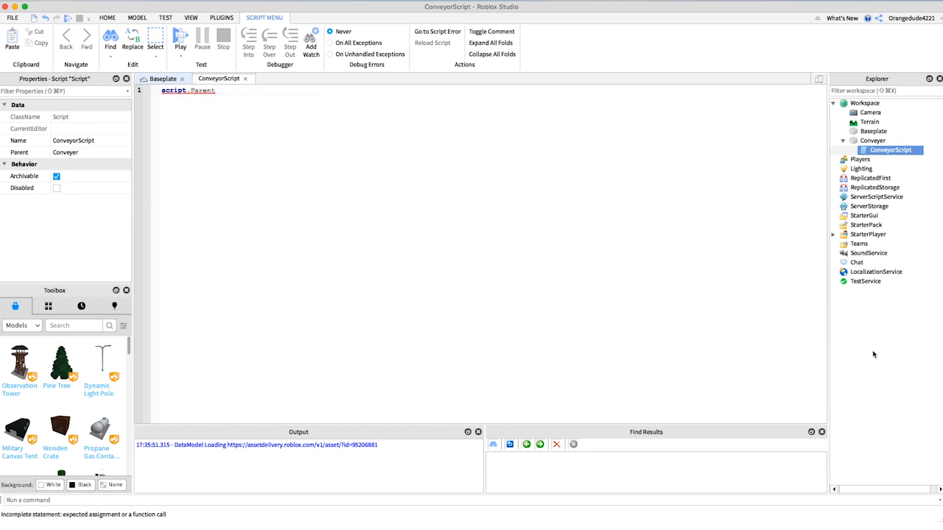
{"action": "type", "text": ".Velocity"}
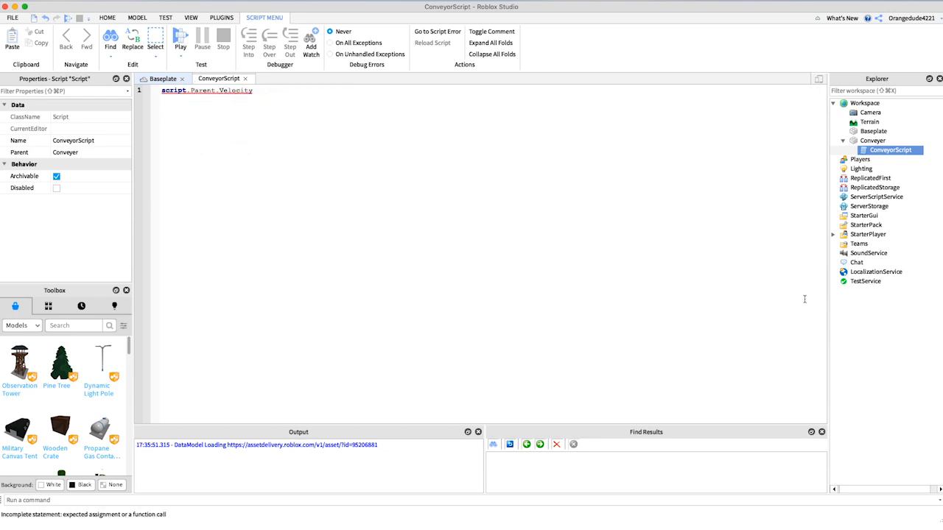
{"action": "type", "text": "="}
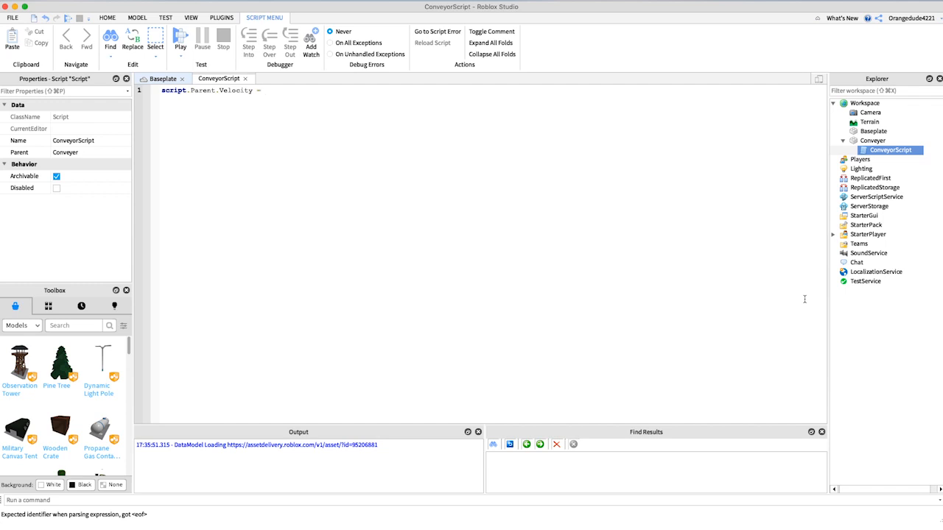
Complete the line as script.Parent.Velocity = Vector3.new(0, 0, 0).
{"action": "type", "text": "Ve"}
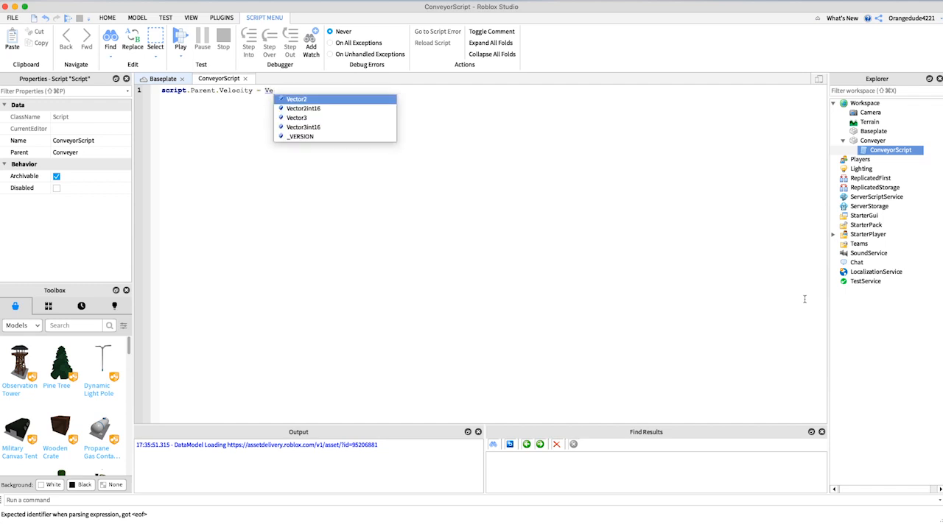
{"action": "type", "text": "Vector3.new("}
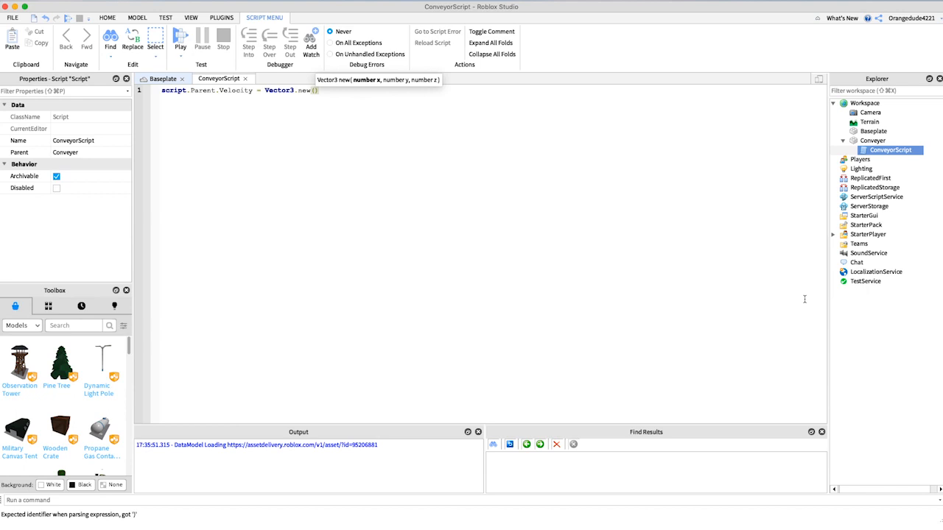
{"action": "type", "text": "0, 0, 0"}
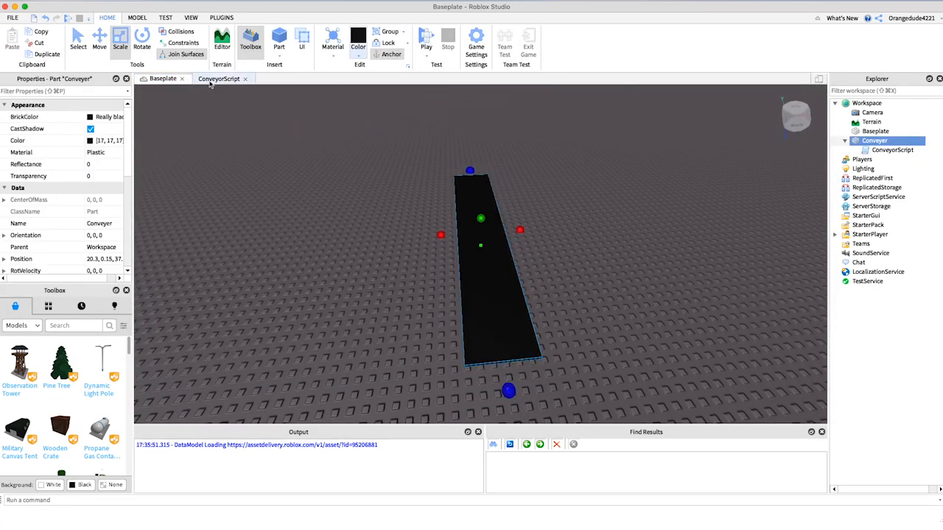
{"action": "left_click", "coordinate": [218, 79]}
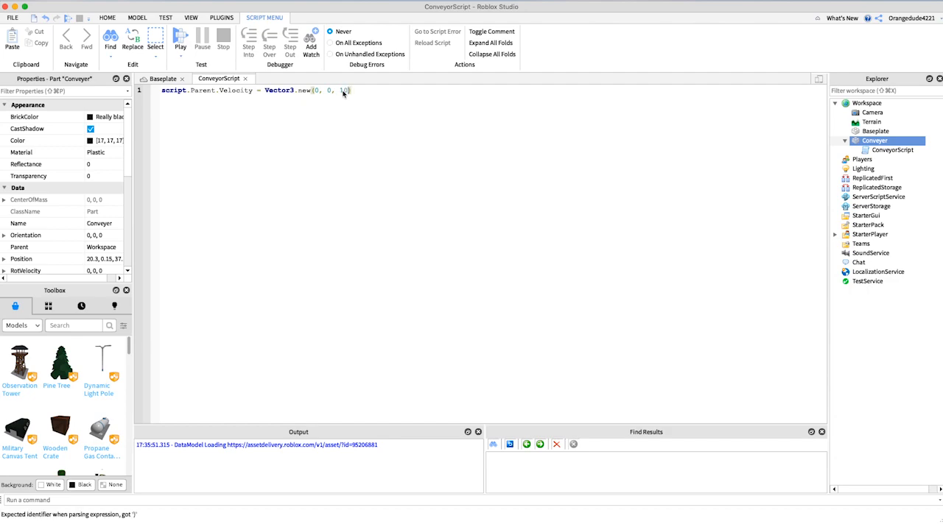
Place a small test part on the conveyor, run the simulation without a player and reposition the block.
{"action": "left_click", "coordinate": [162, 80]}
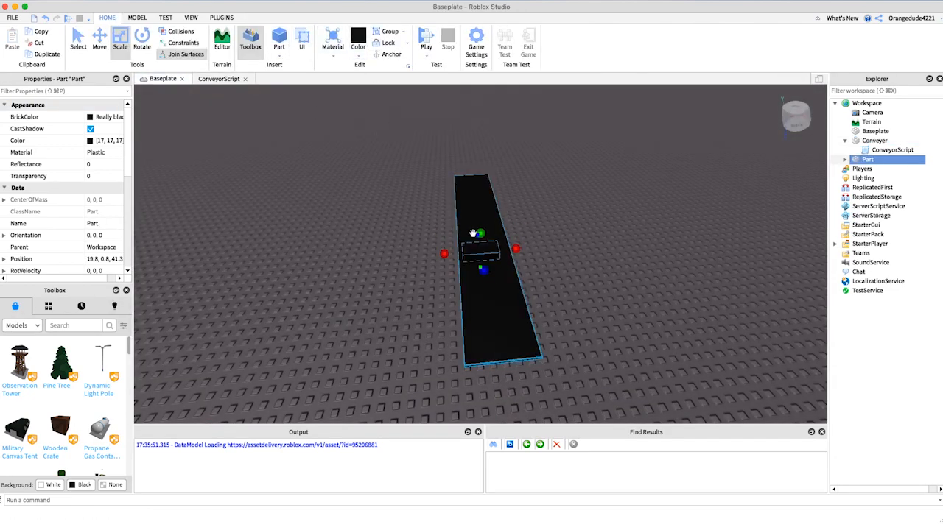
{"action": "left_click", "coordinate": [356, 41]}
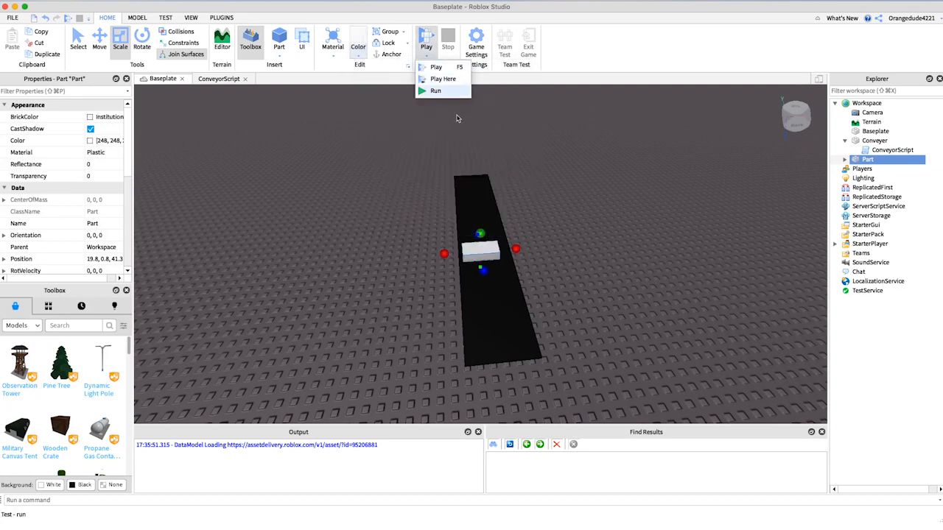
{"action": "left_click", "coordinate": [436, 91]}
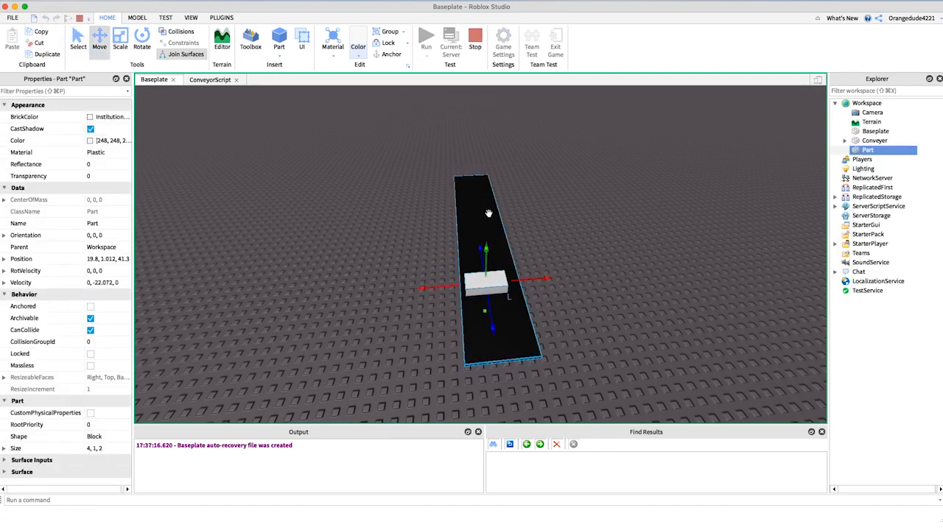
{"action": "left_click_drag", "start_coordinate": [486, 283], "coordinate": [501, 386]}
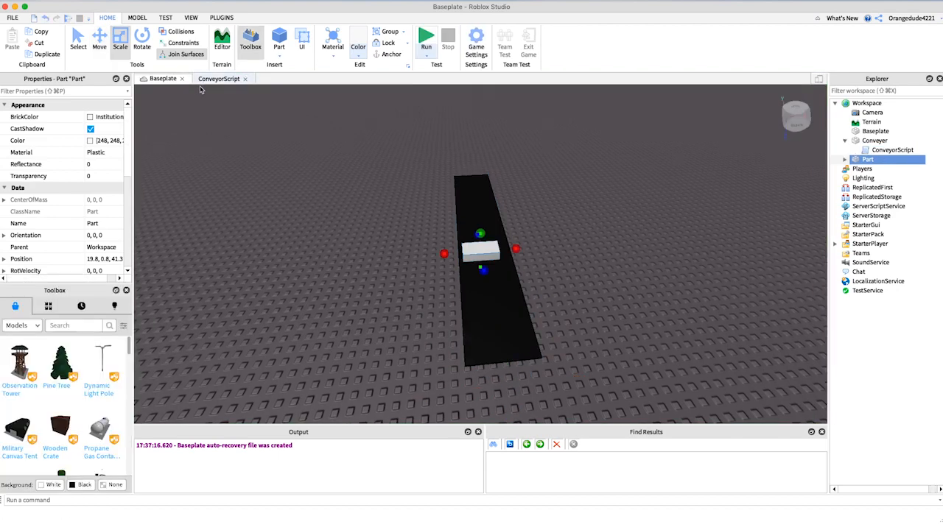
Change the conveyor script's velocity to Vector3.new(-10, 0, 0).
{"action": "left_click", "coordinate": [218, 80]}
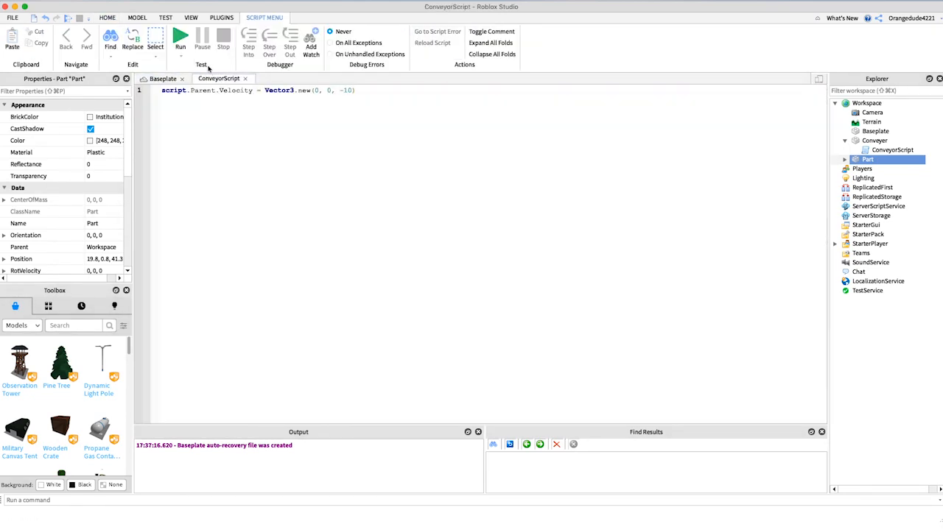
{"action": "left_click", "coordinate": [162, 78]}
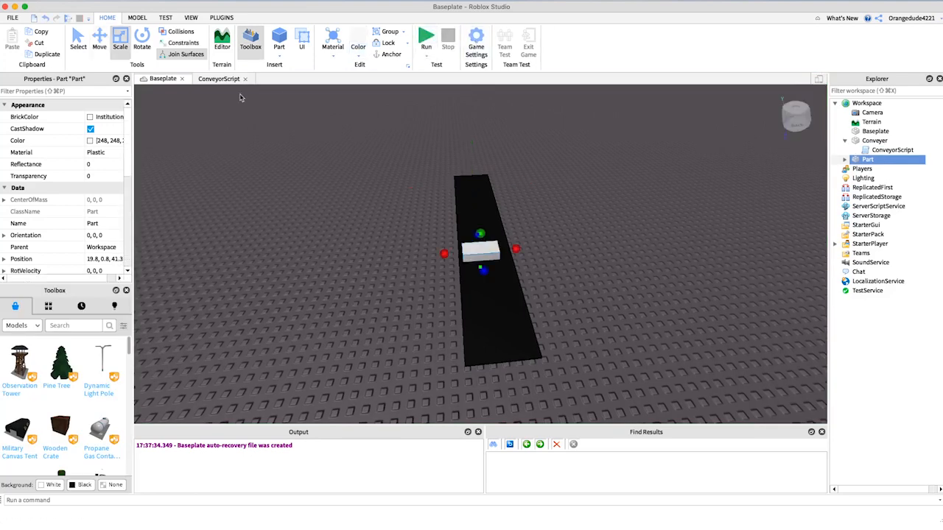
{"action": "mouse_move", "coordinate": [221, 79]}
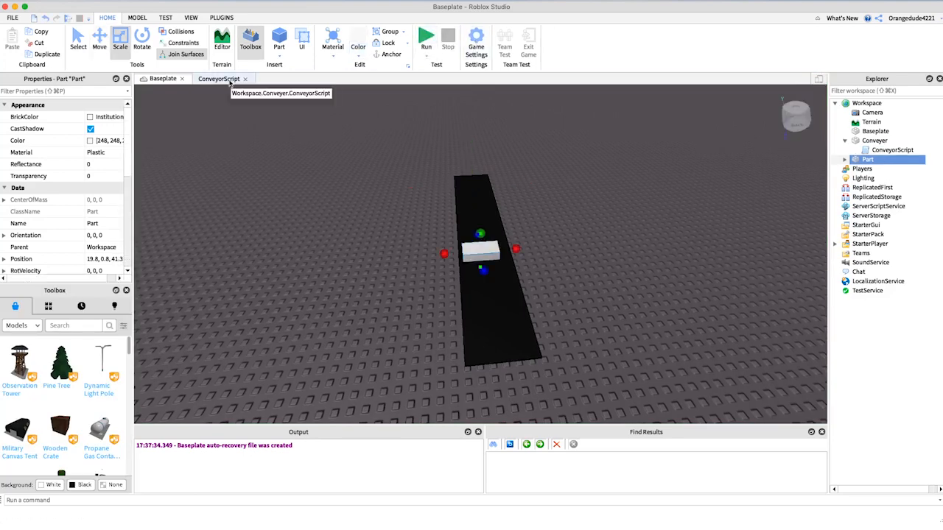
{"action": "left_click", "coordinate": [162, 80]}
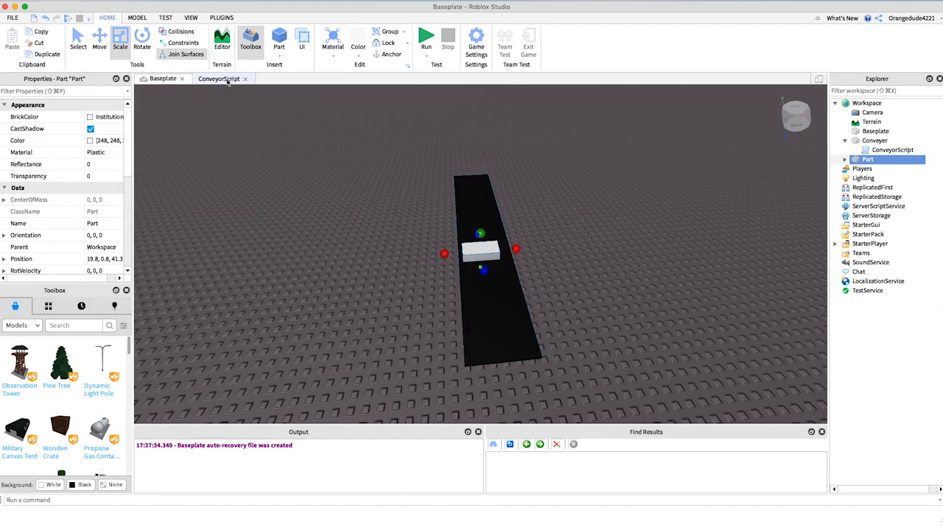
{"action": "left_click", "coordinate": [219, 80]}
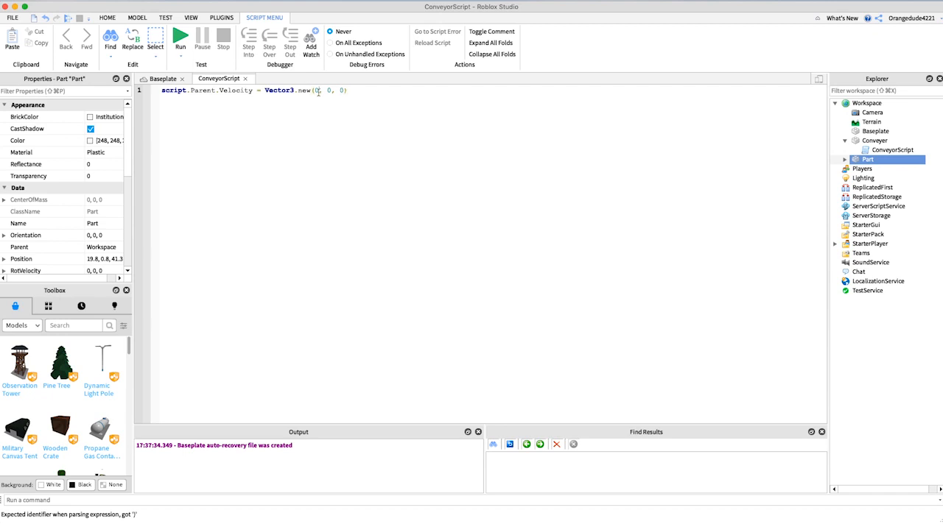
{"action": "type", "text": "1"}
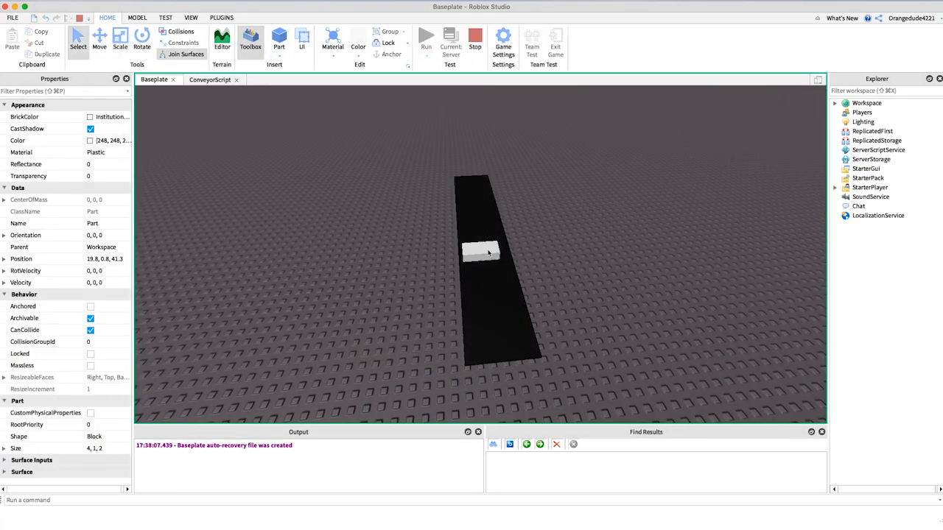
Reposition the white block on the strip and run the test to watch it being carried along.
{"action": "left_click", "coordinate": [478, 253]}
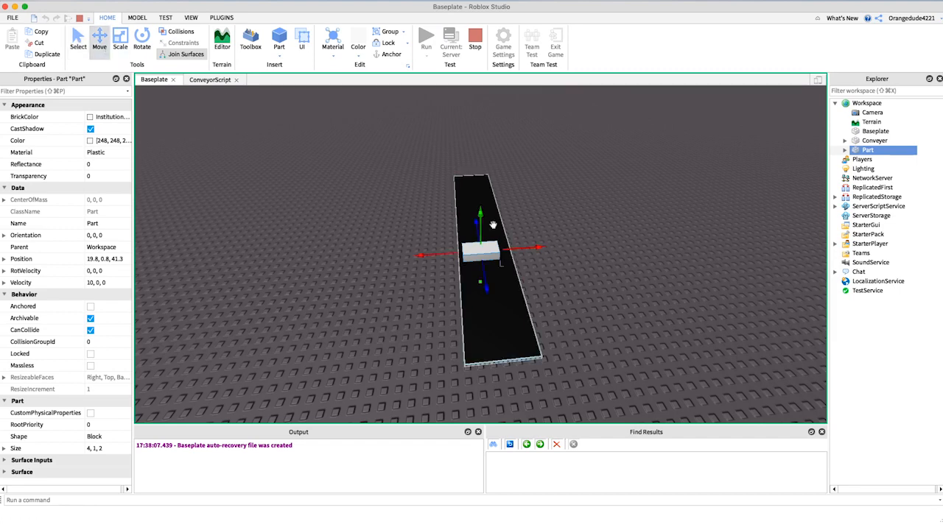
{"action": "left_click_drag", "start_coordinate": [480, 213], "coordinate": [542, 221]}
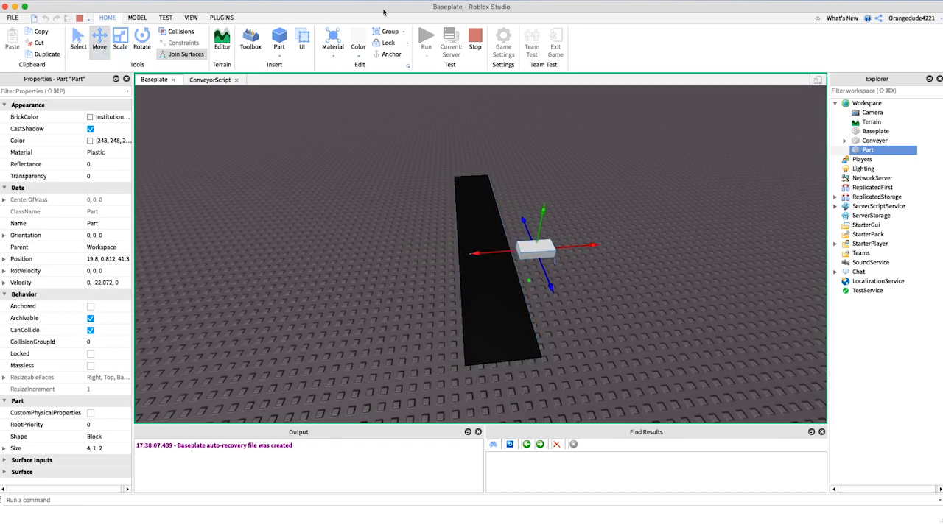
{"action": "left_click", "coordinate": [214, 79]}
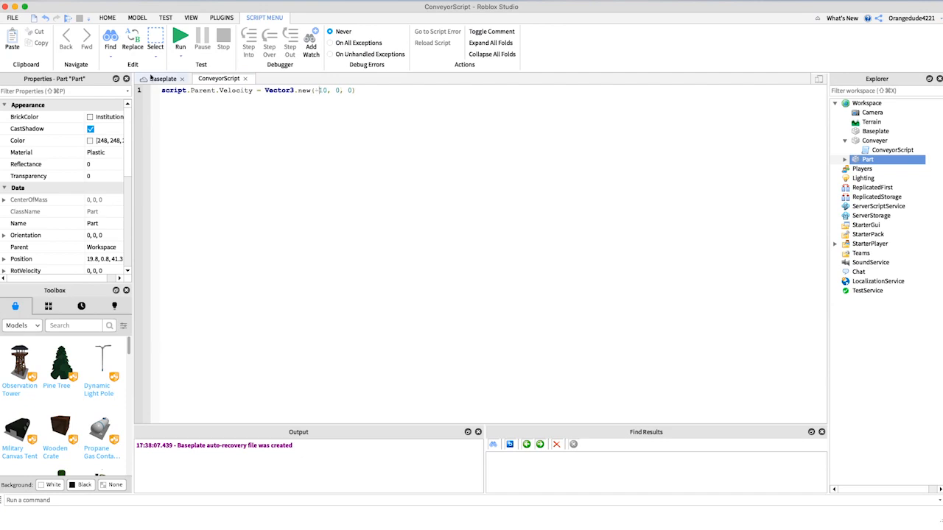
{"action": "left_click", "coordinate": [162, 79]}
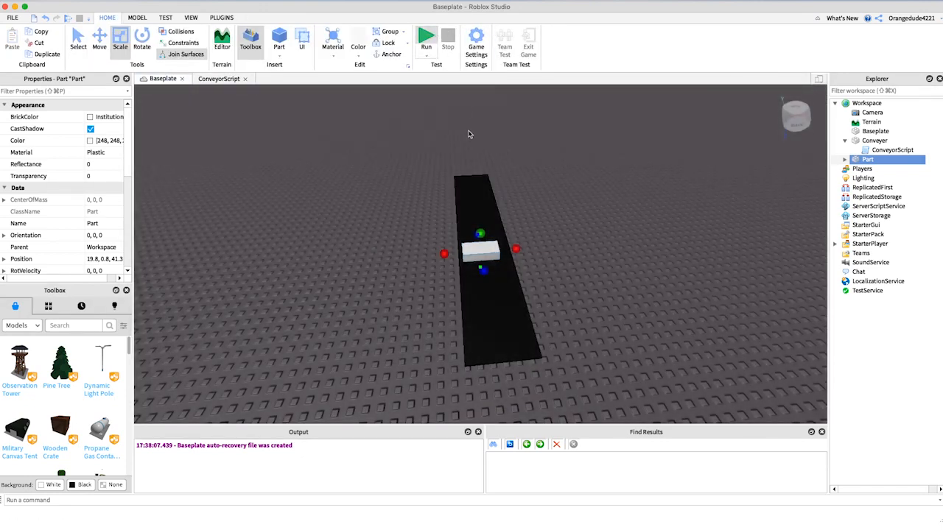
{"action": "left_click", "coordinate": [425, 42]}
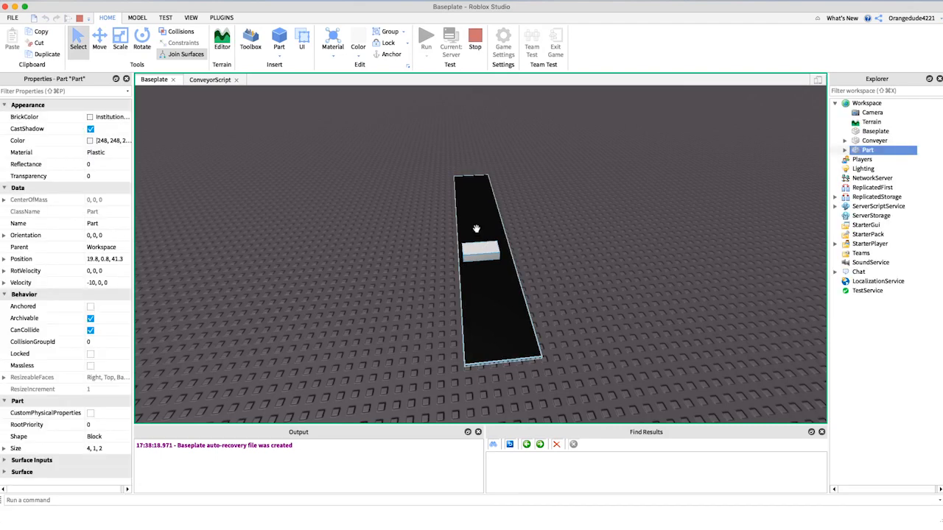
{"action": "left_click", "coordinate": [100, 42]}
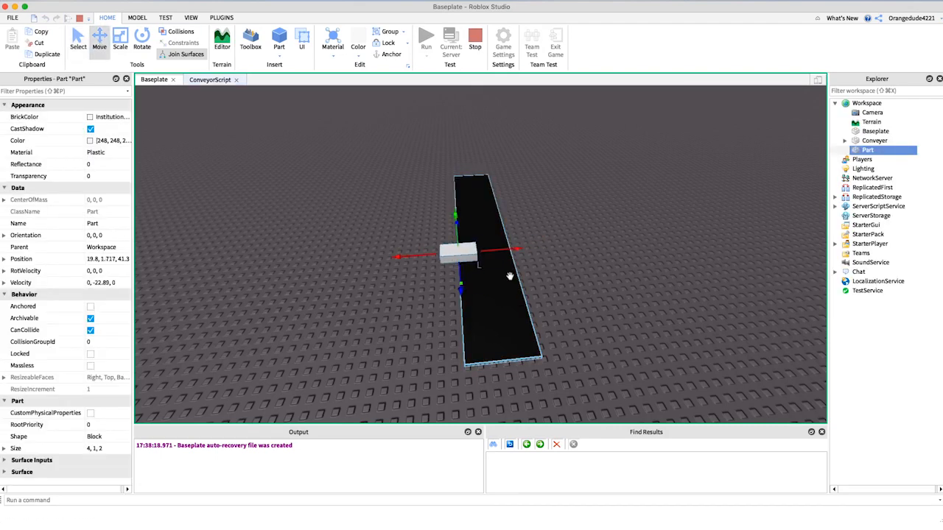
Add a flat black cylinder part named RotationalConveyor beside the linear conveyor.
{"action": "left_click", "coordinate": [250, 41]}
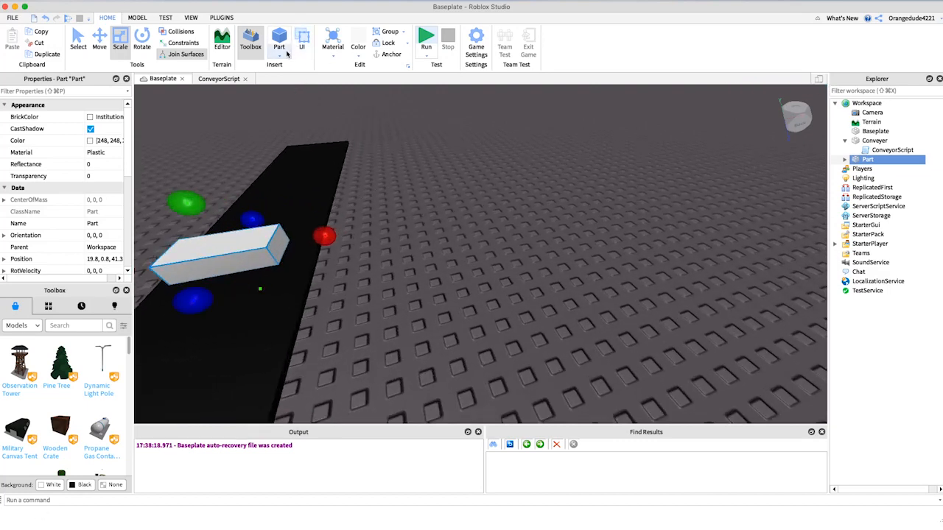
{"action": "left_click", "coordinate": [279, 41]}
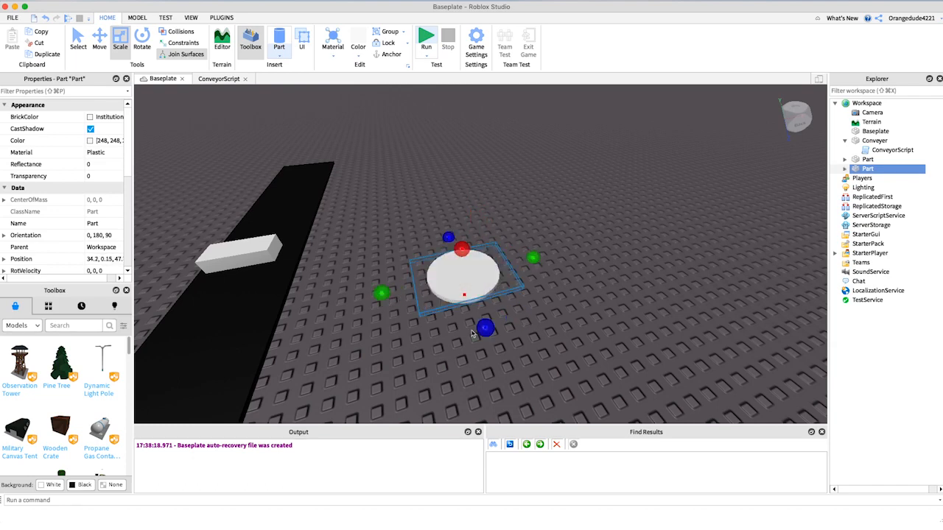
{"action": "left_click", "coordinate": [358, 41]}
{"action": "type", "text": "sc"}
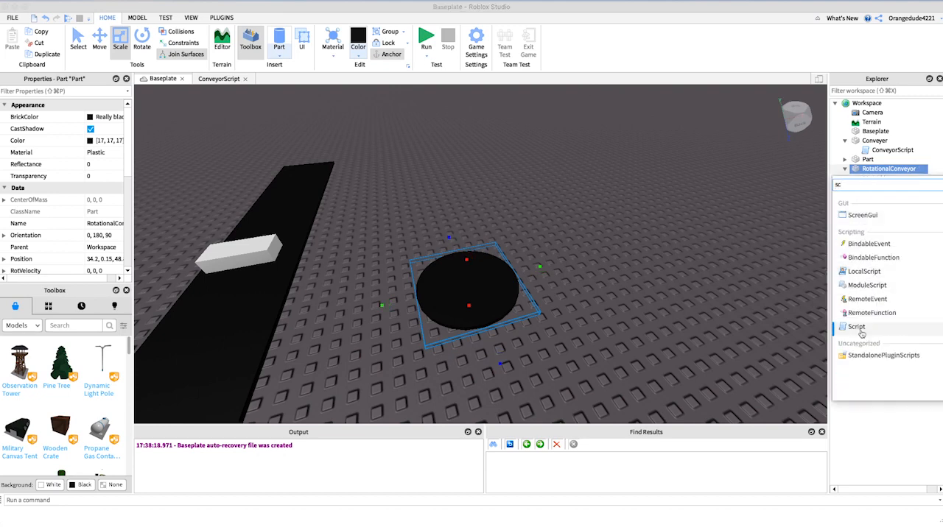
Add a script named RotationScript to the cylinder and begin its line with script.Parent.RotVelocity.
{"action": "double_click", "coordinate": [858, 327]}
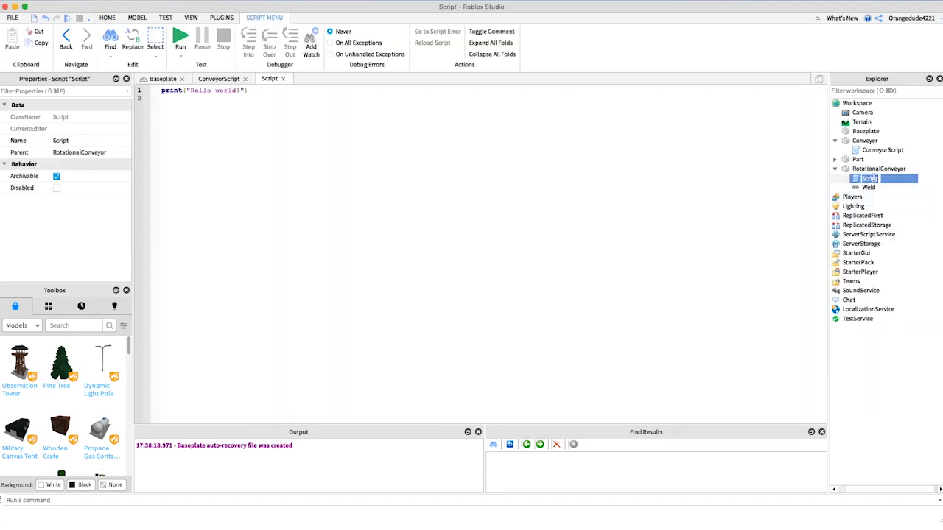
{"action": "type", "text": "RotationScript"}
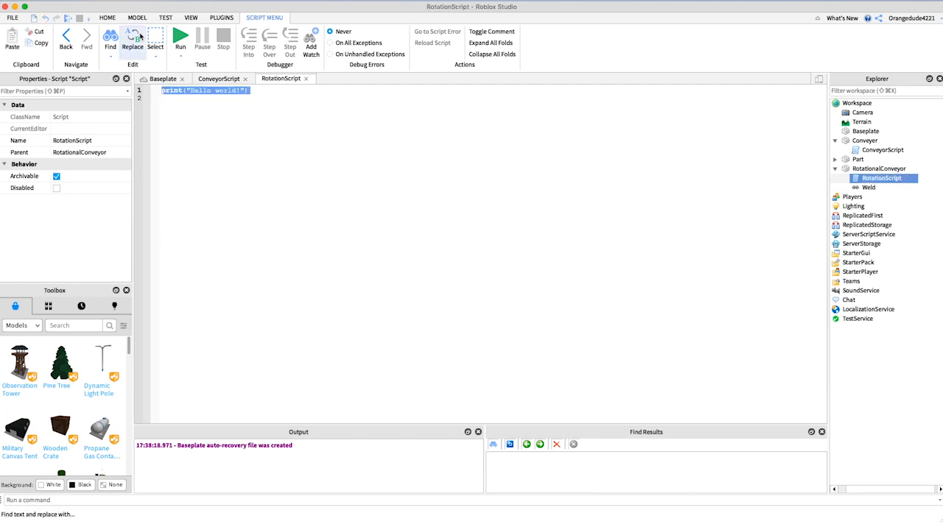
{"action": "left_click", "coordinate": [132, 38]}
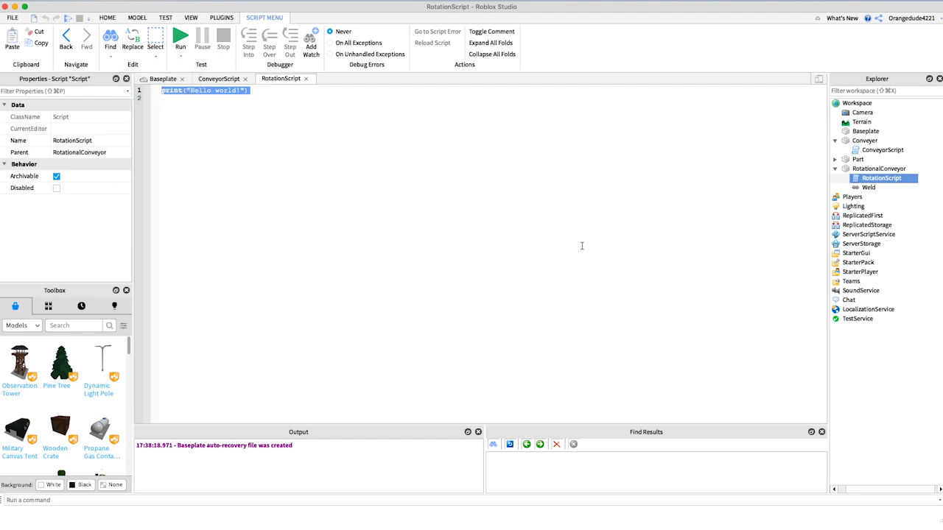
{"action": "type", "text": "script.P"}
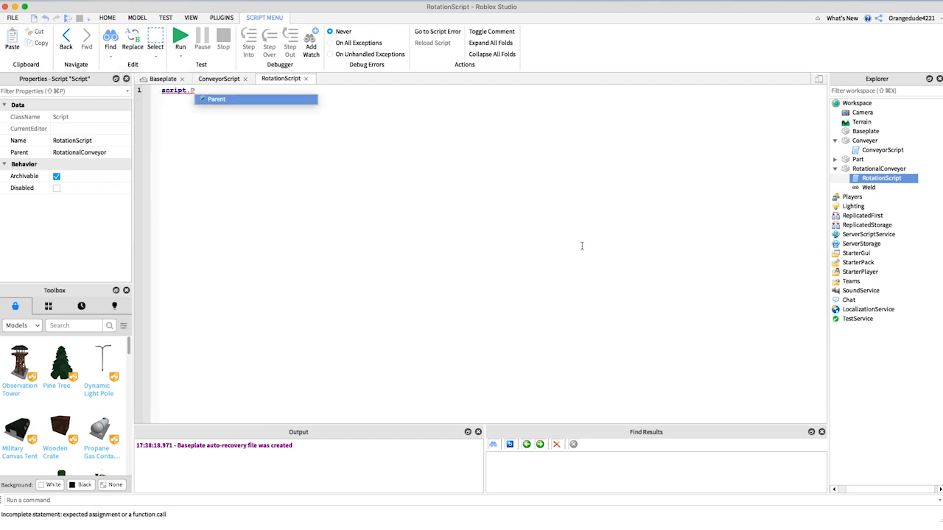
{"action": "type", "text": ".RotVelocity ="}
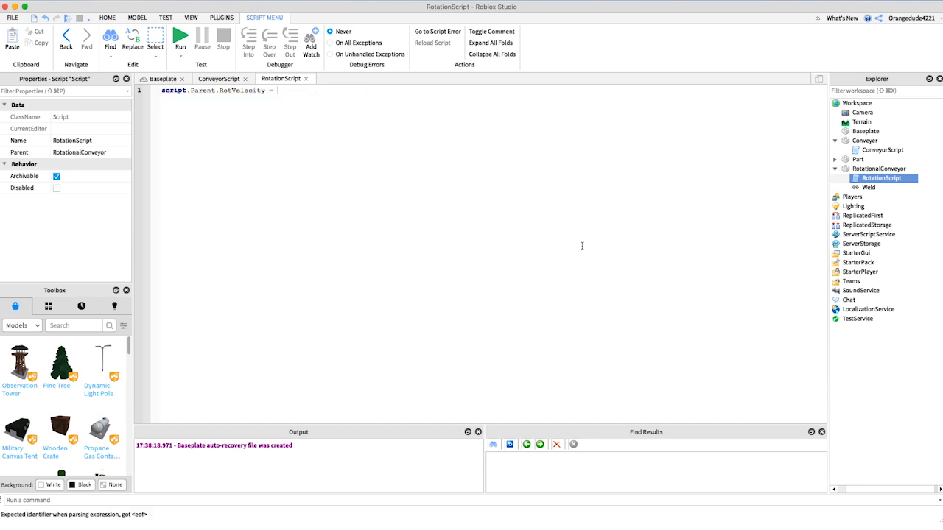
Complete the line as script.Parent.RotVelocity = Vector3.new(0, 3, 0).
{"action": "type", "text": "Vector3"}
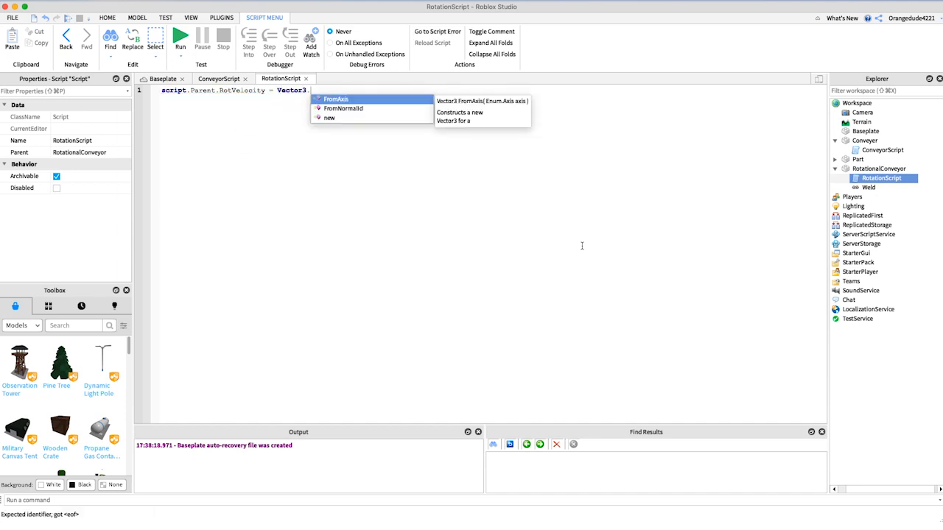
{"action": "type", "text": ".new()"}
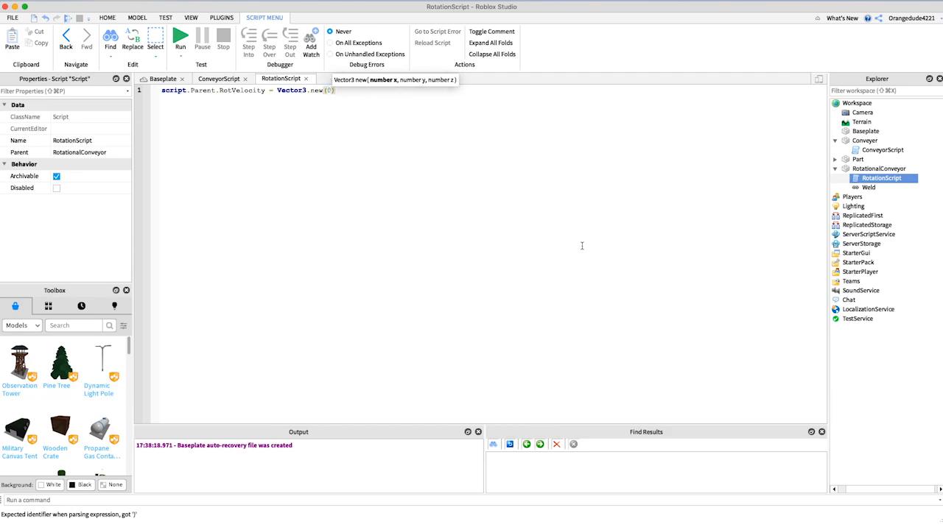
{"action": "type", "text": ", 0, 0"}
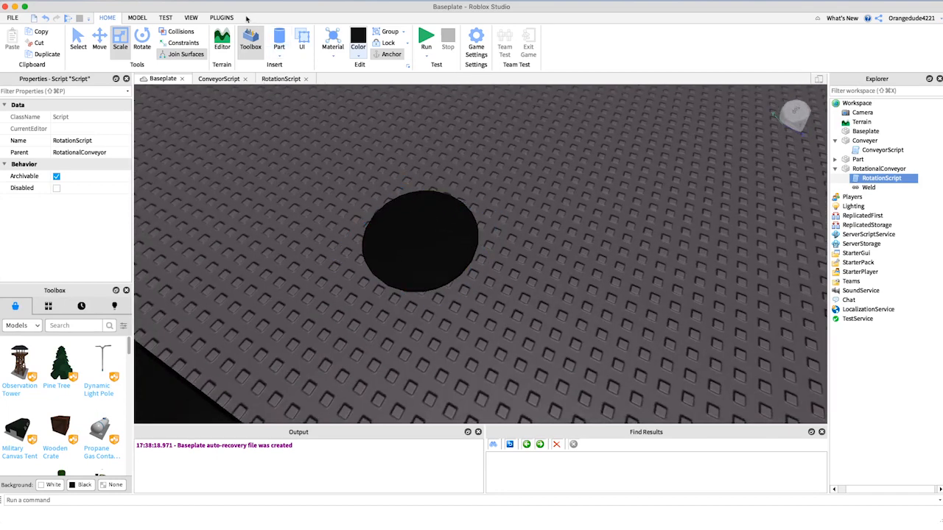
{"action": "left_click", "coordinate": [279, 80]}
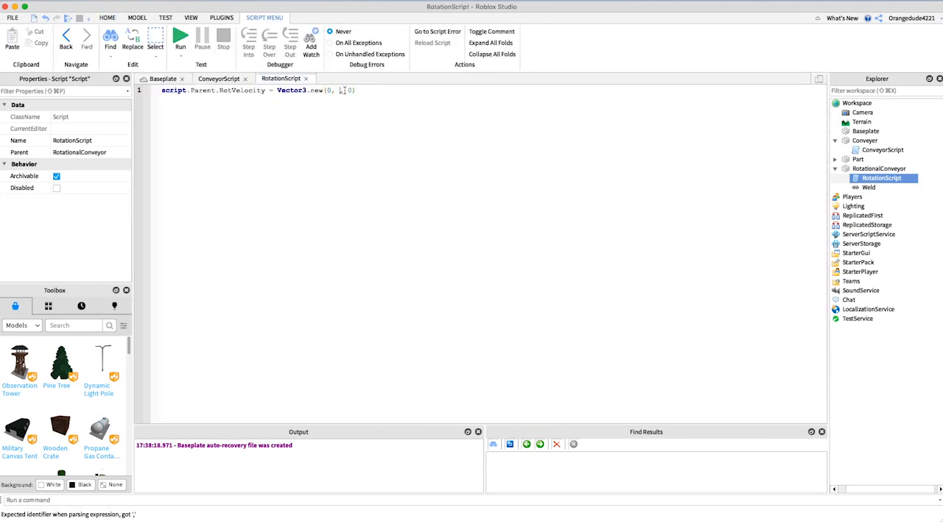
{"action": "type", "text": "3"}
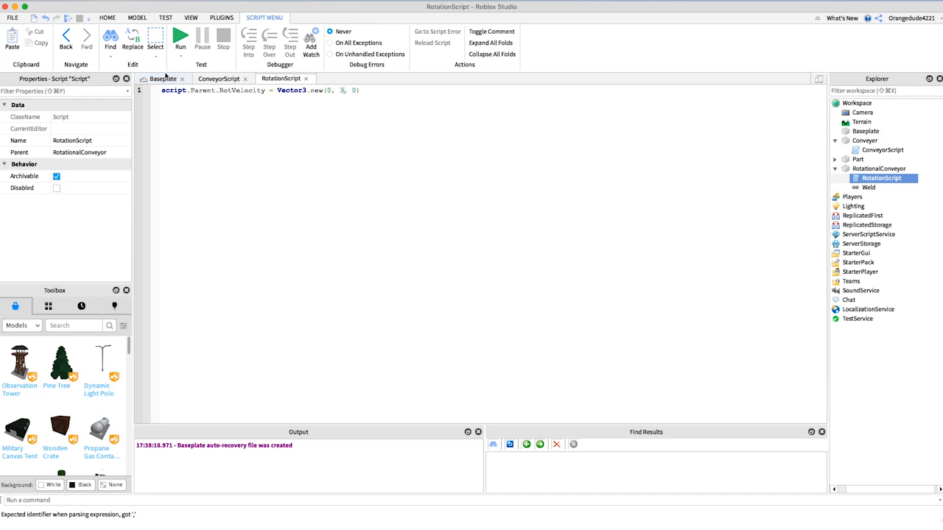
Move the white block onto the black cylinder and run the test to watch it spin.
{"action": "left_click", "coordinate": [868, 160]}
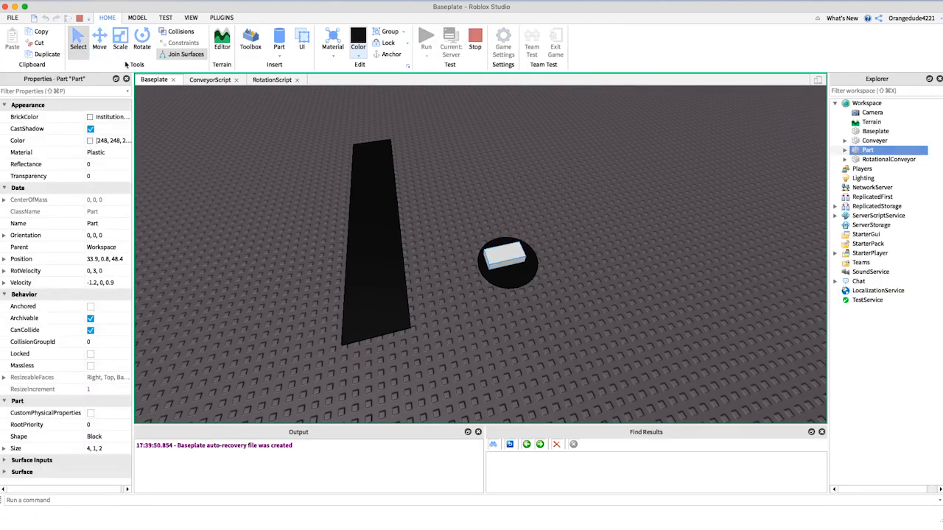
{"action": "left_click", "coordinate": [101, 41]}
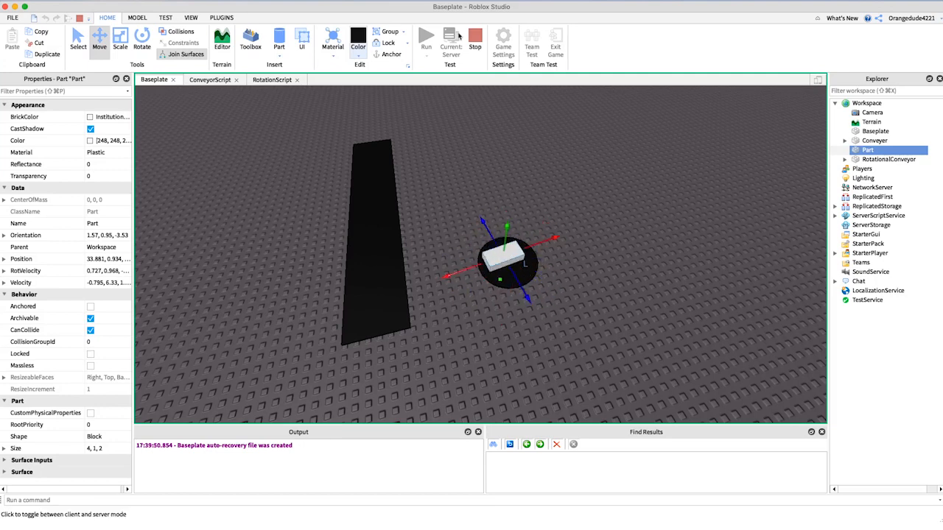
{"action": "left_click", "coordinate": [279, 79]}
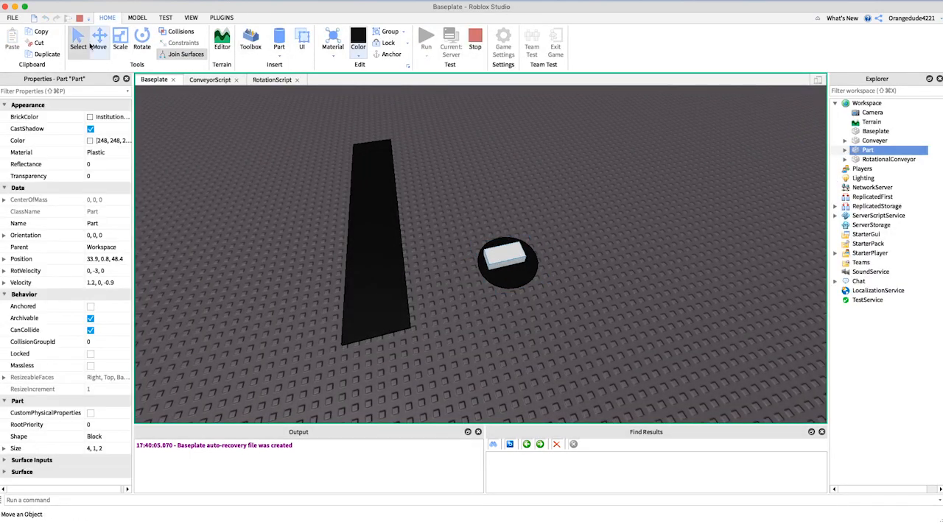
{"action": "left_click", "coordinate": [97, 41]}
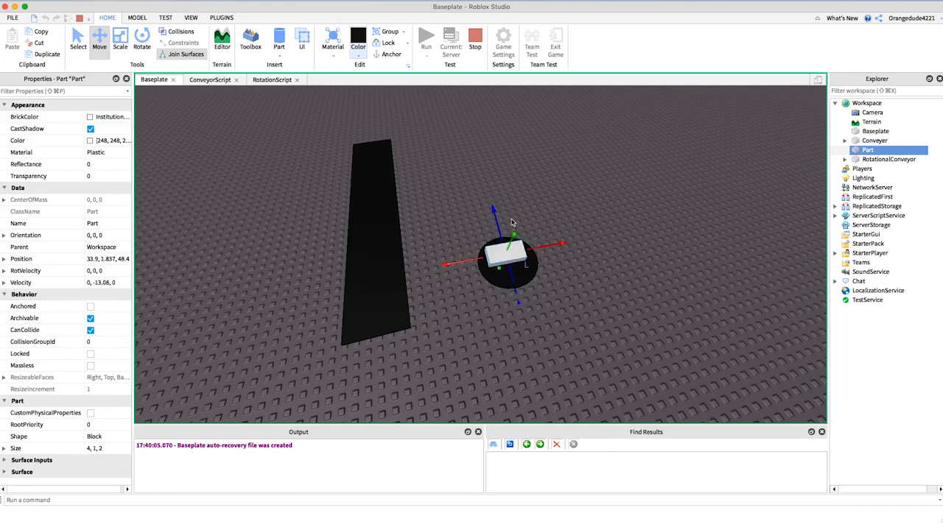